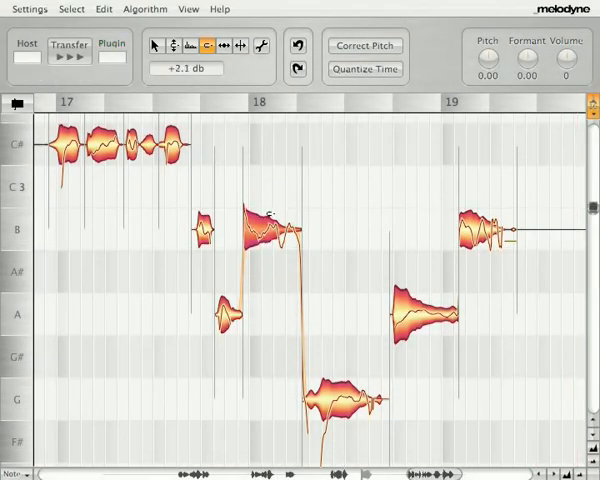
- Play the vocal phrase around bars 25–26 without altering any note blobs
click(28, 44)
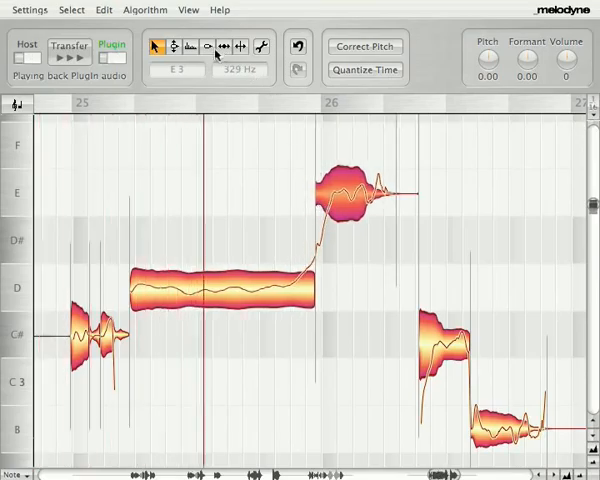
click(206, 48)
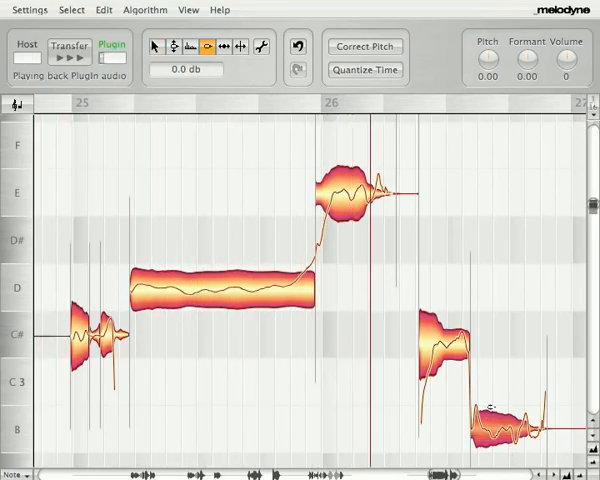